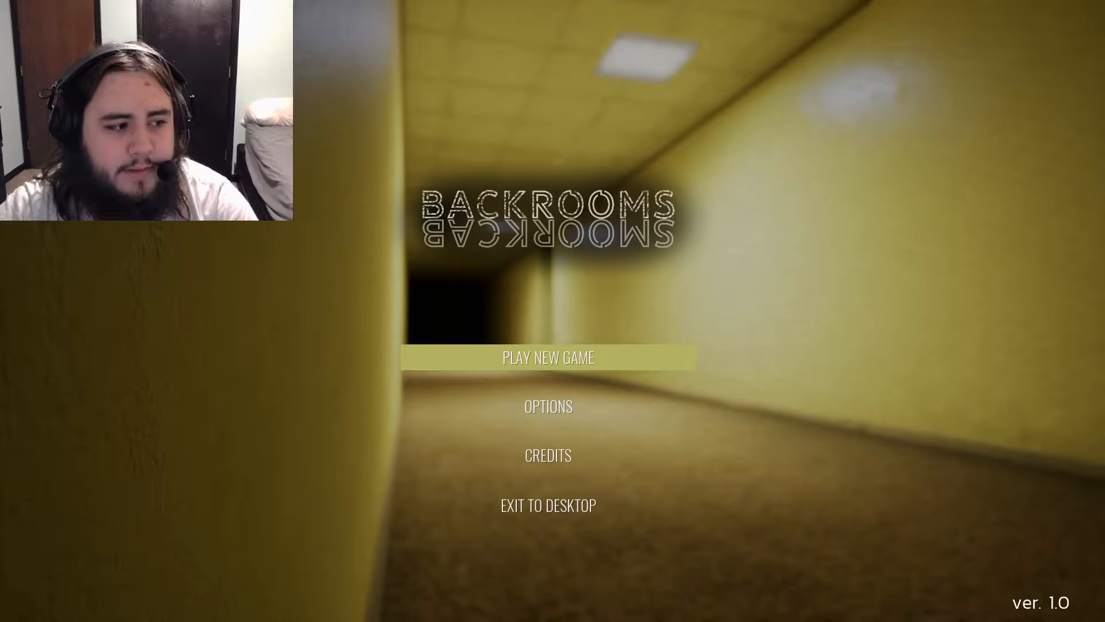
- Start a new game from the main menu and load into the filing-cabinet room
left_click(548, 357)
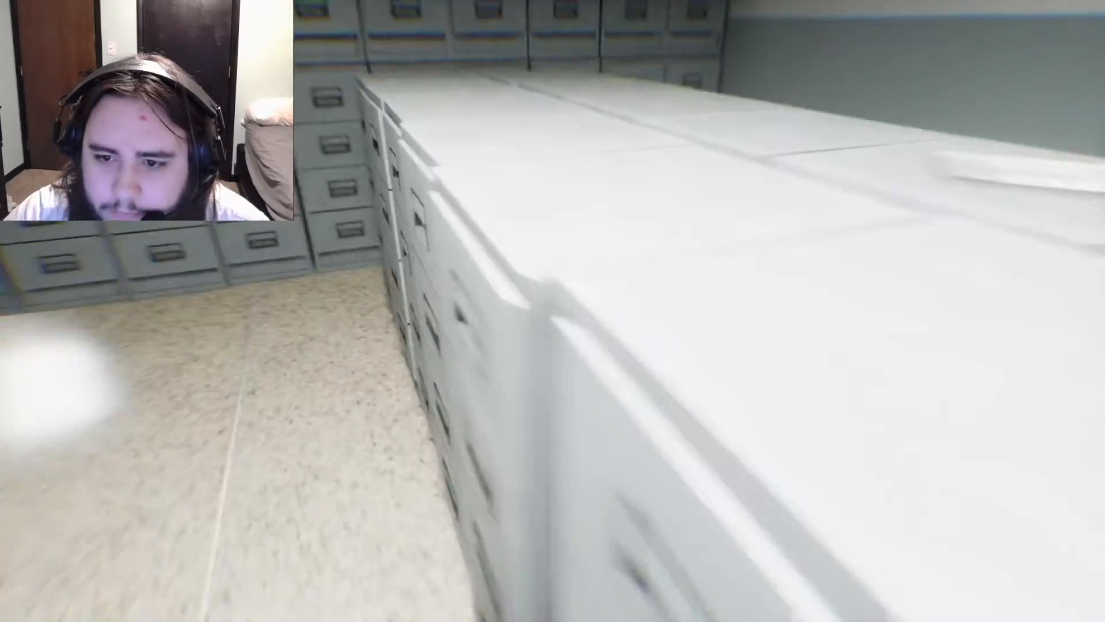
mouse_move(552, 311)
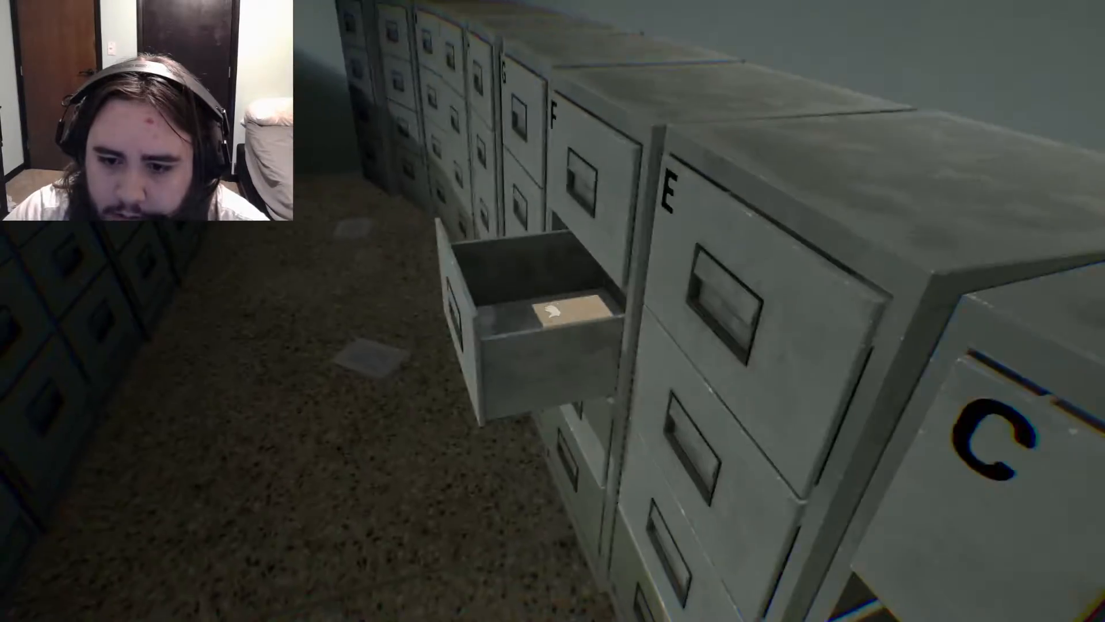
mouse_move(553, 292)
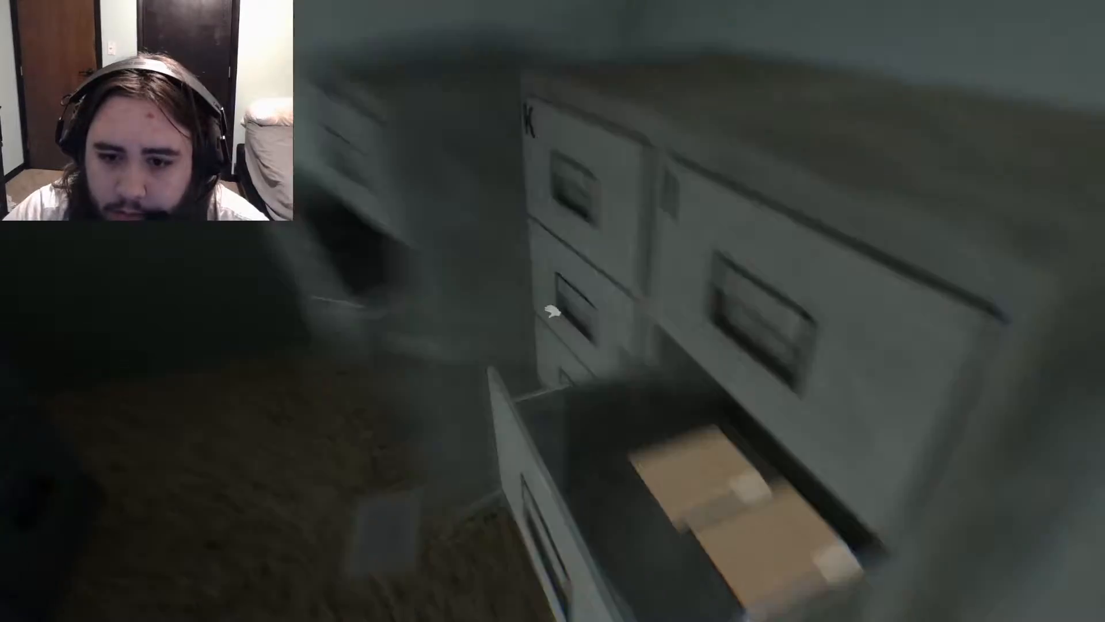
mouse_move(553, 311)
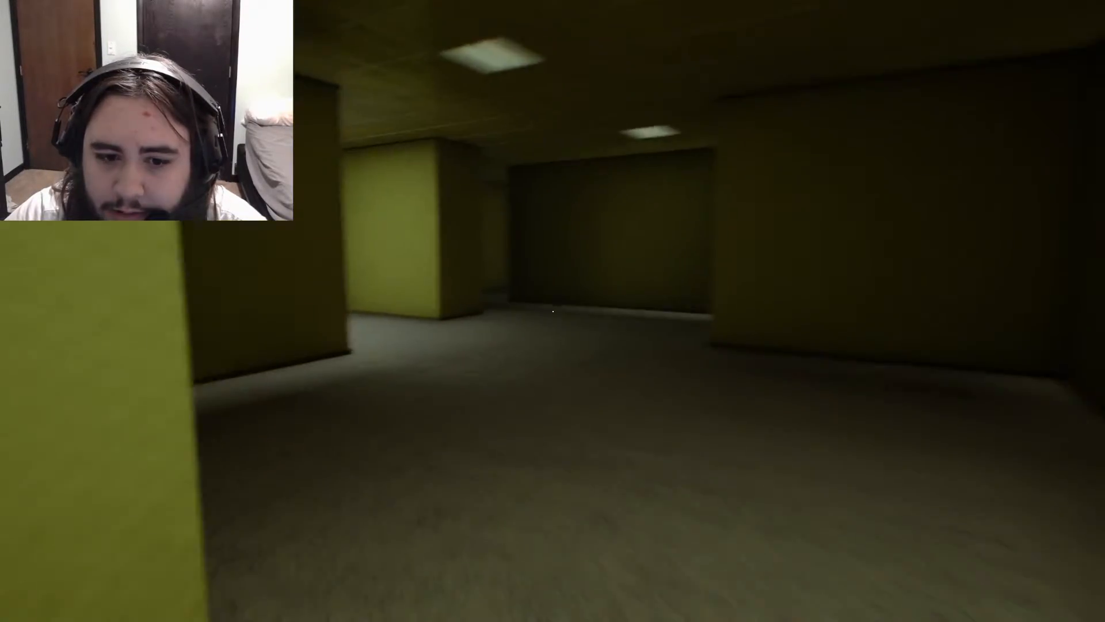
mouse_move(553, 310)
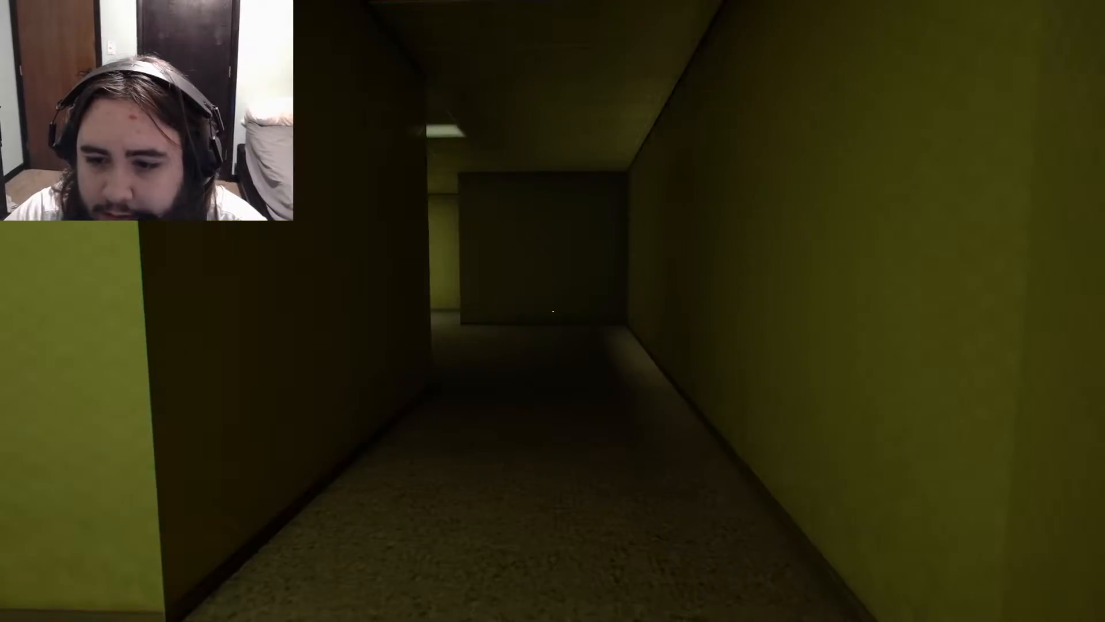
- Walk forward through the yellow corridors past the lone office chair toward the lit junction
key("w")
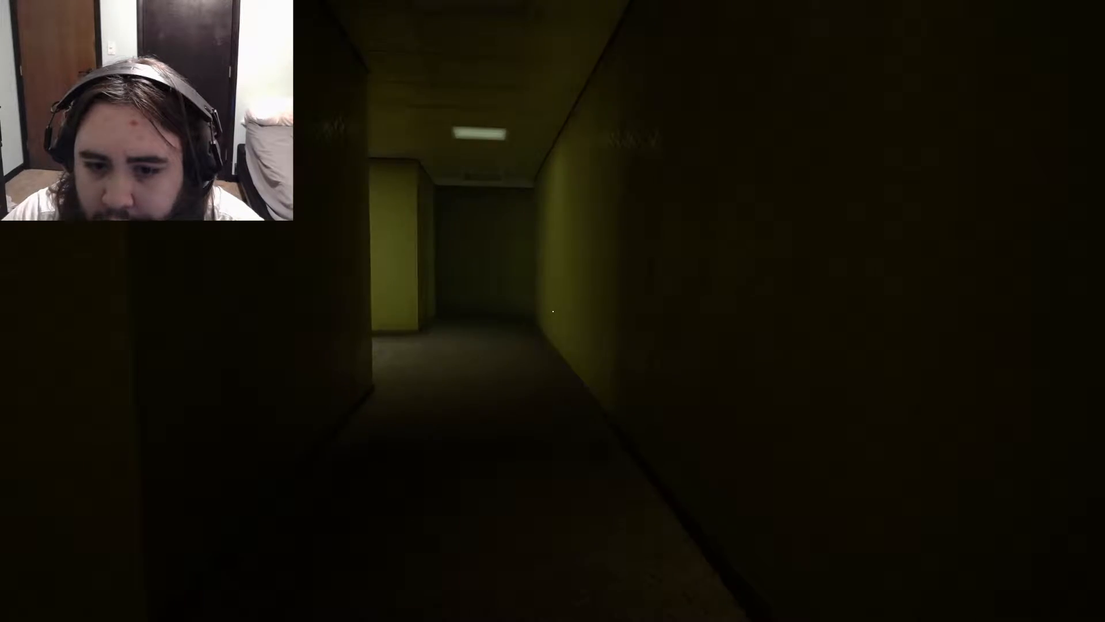
mouse_move(553, 311)
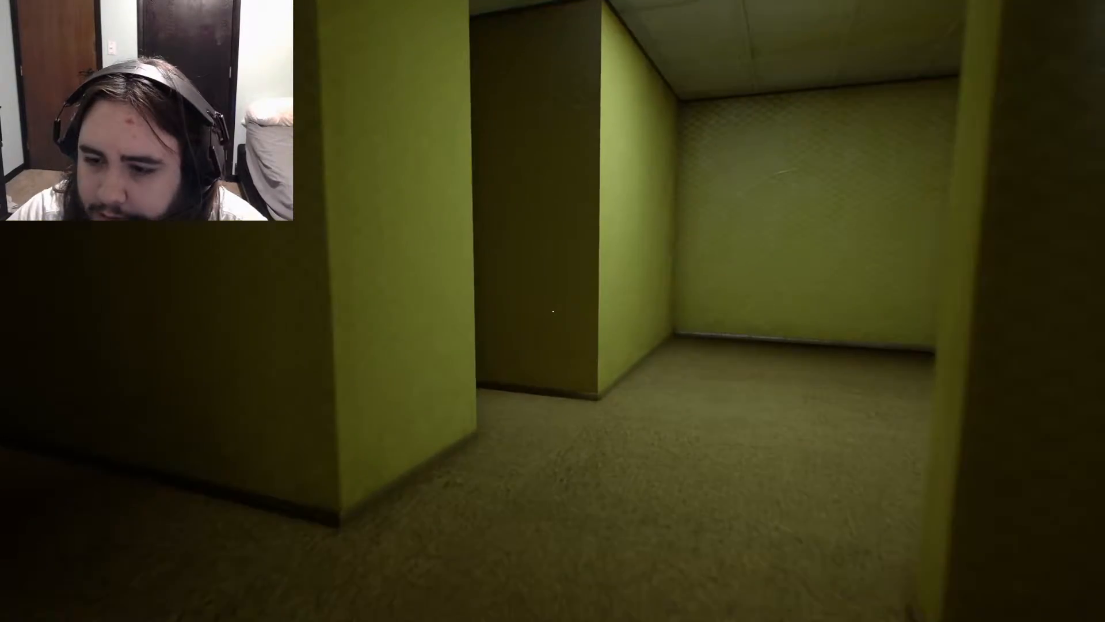
mouse_move(552, 311)
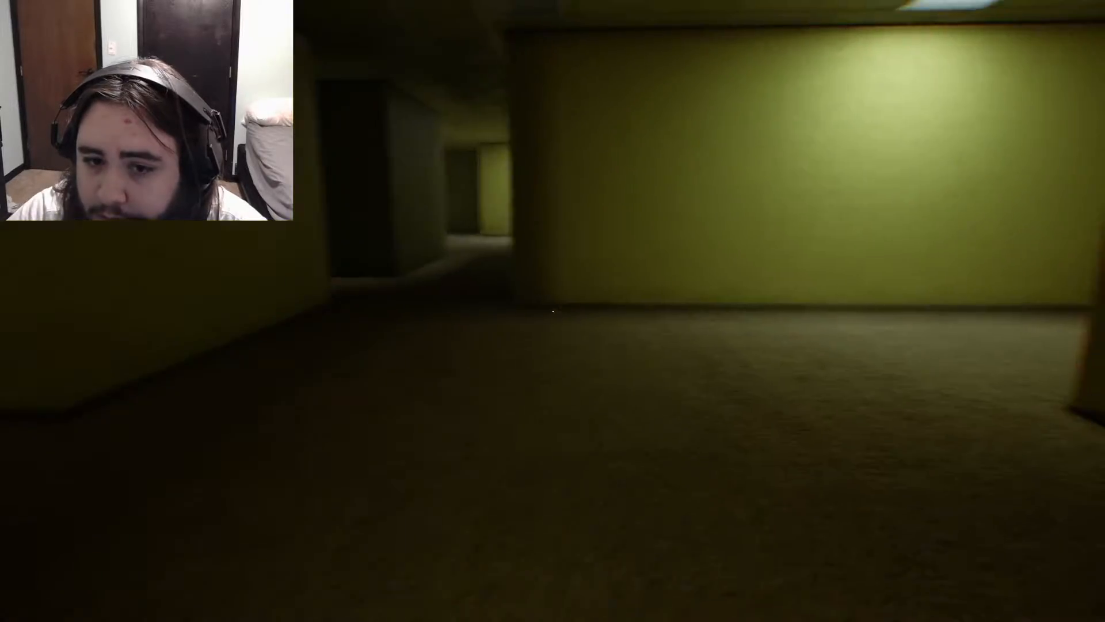
mouse_move(553, 311)
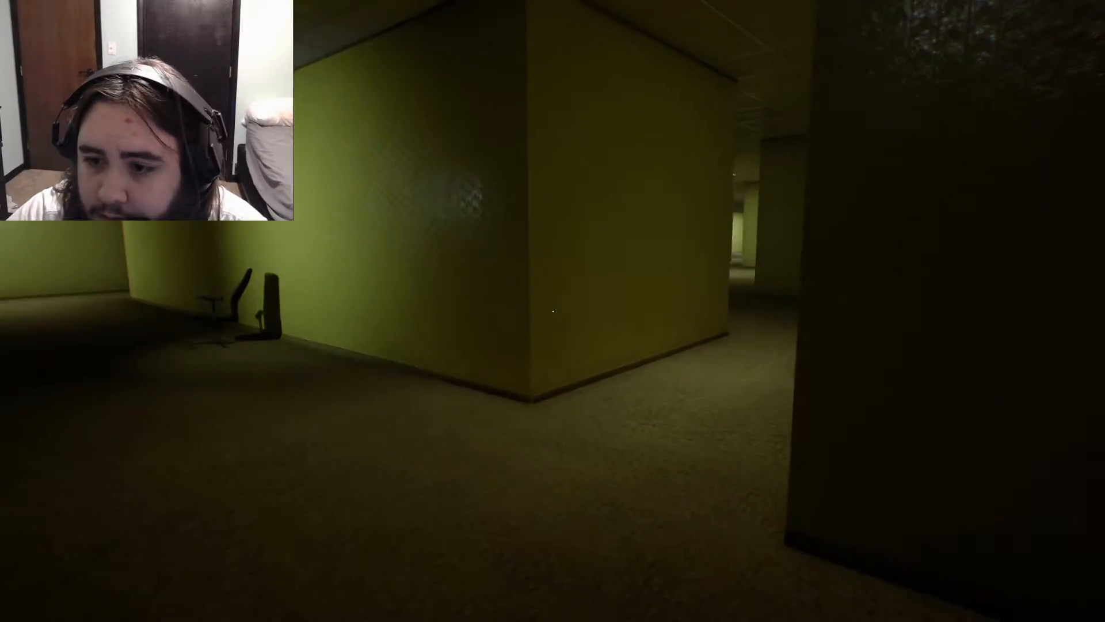
mouse_move(553, 311)
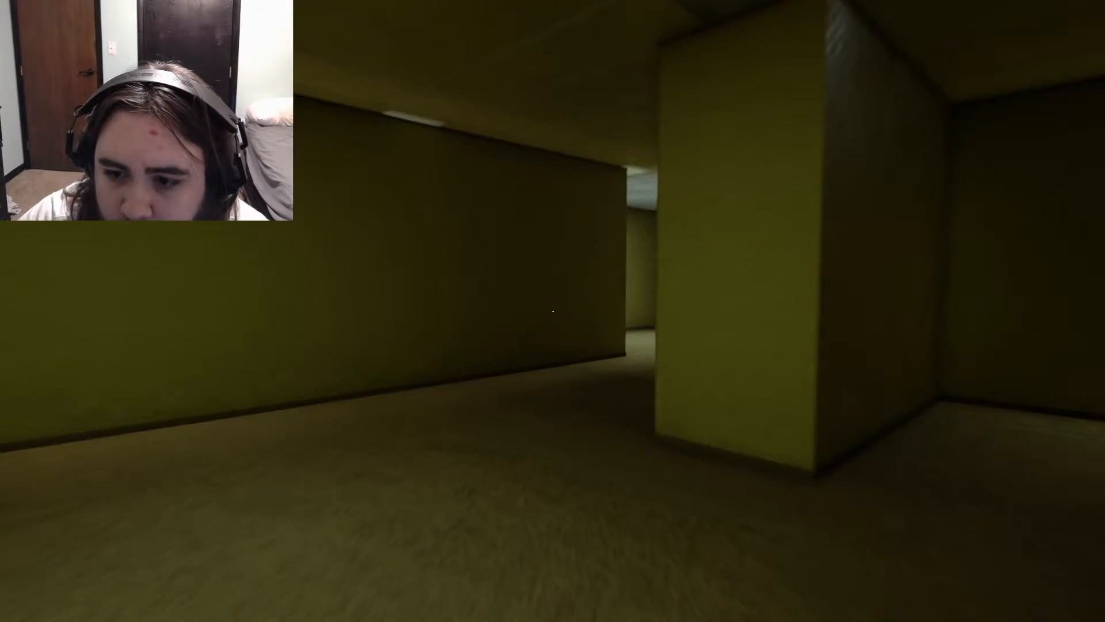
- Run forward through the maze until the entity catches you and the death screen appears
key("w")
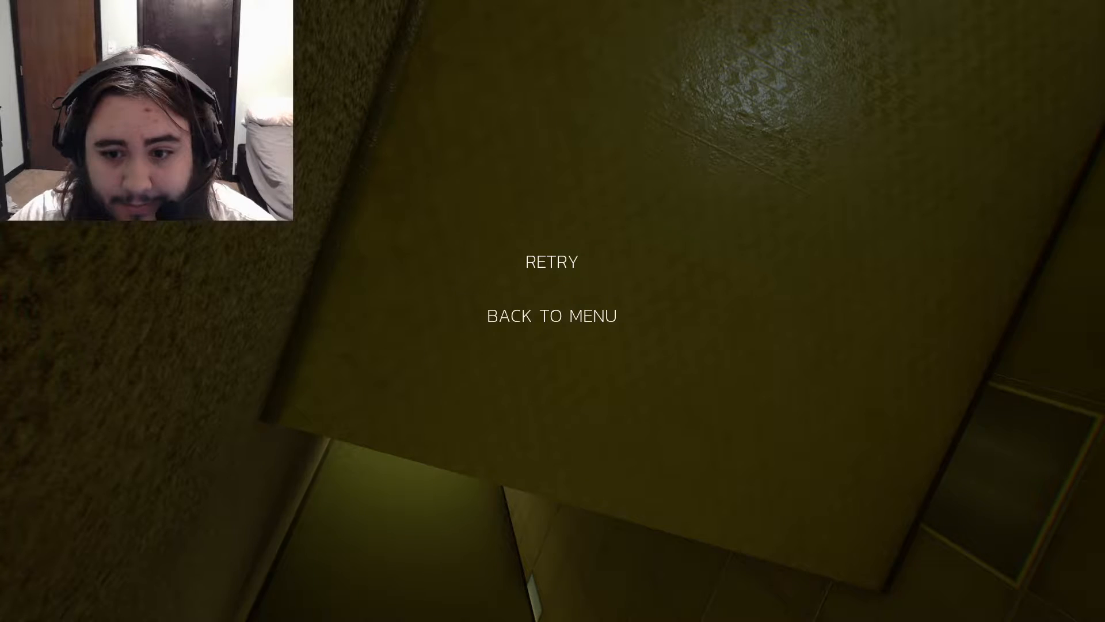
- Choose Retry on the death screen to begin a fresh attempt in the yellow corridors
left_click(551, 261)
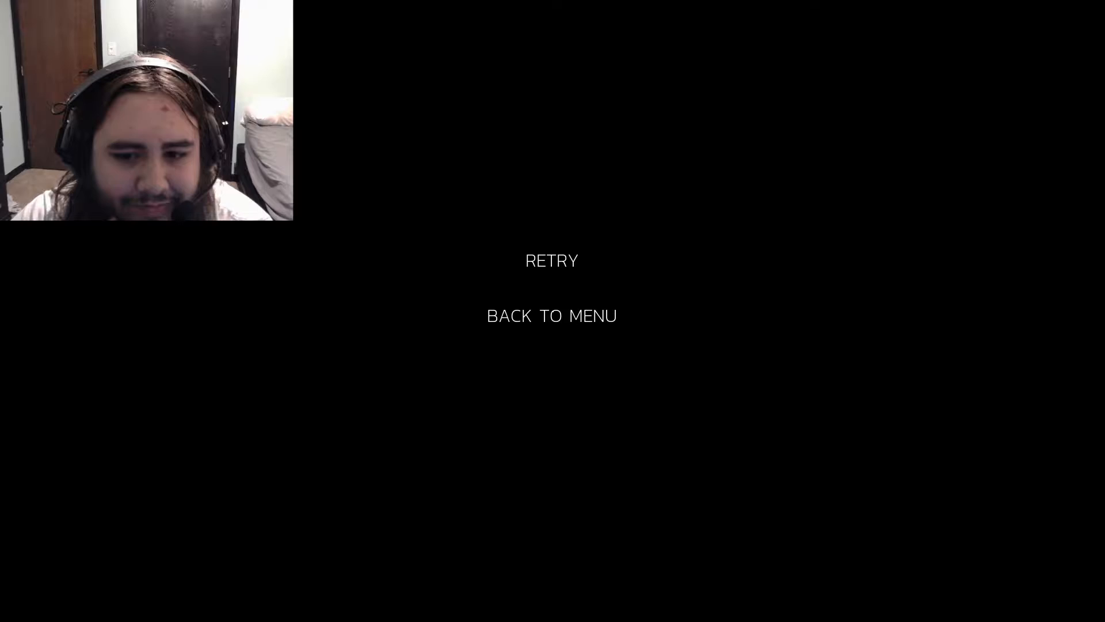
left_click(552, 260)
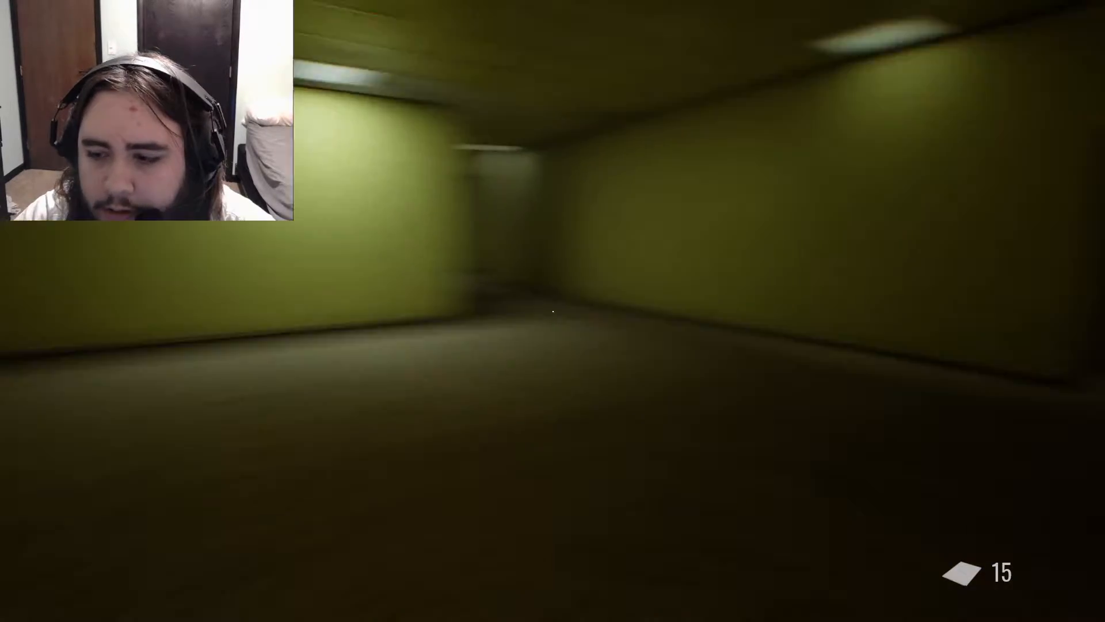
mouse_move(552, 311)
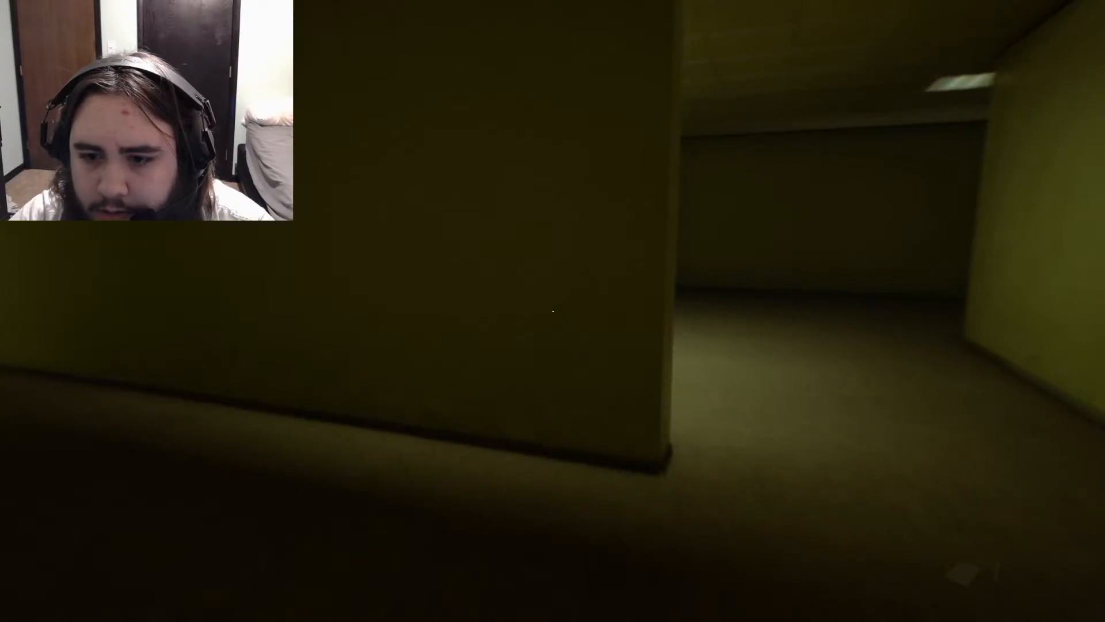
mouse_move(552, 311)
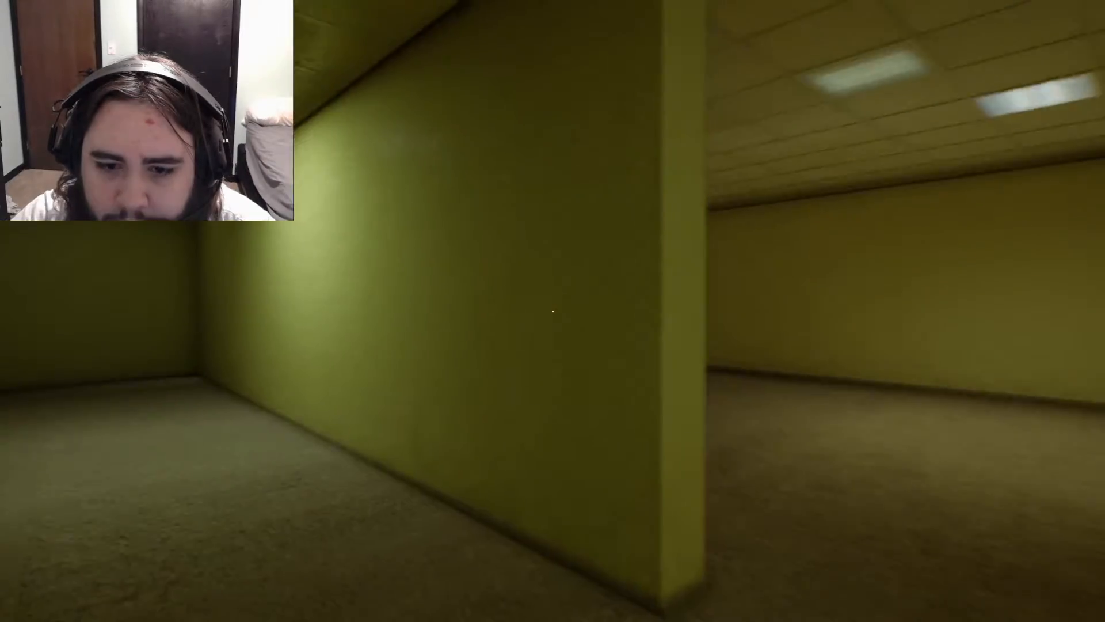
mouse_move(552, 311)
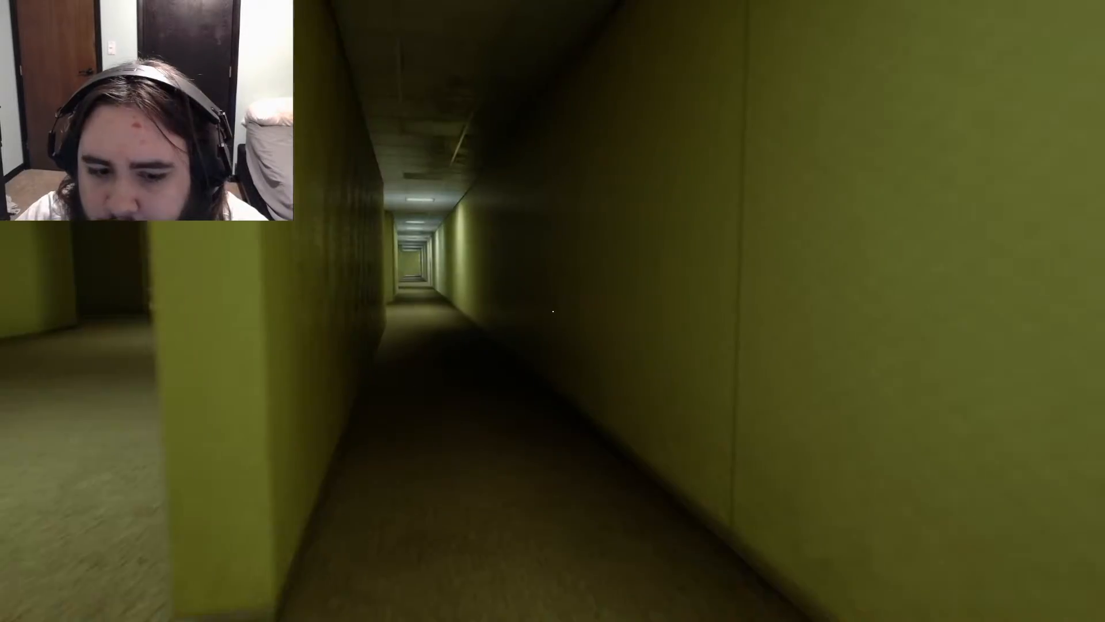
- Walk forward through the dark passage into the long brightly lit yellow corridor
key("w")
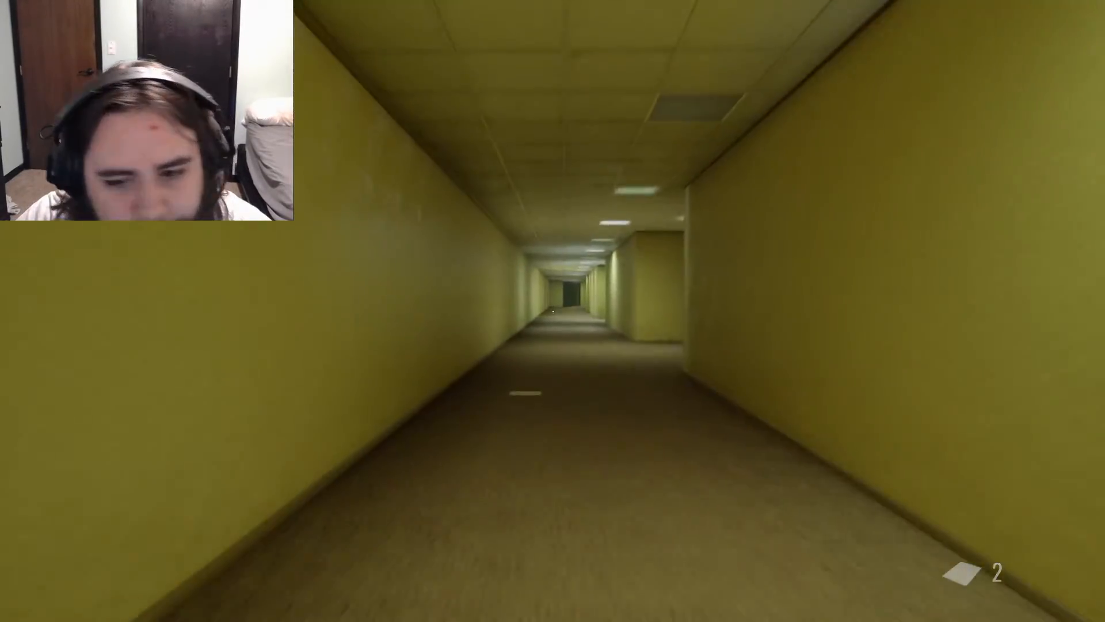
- Walk down the corridor around the dark corner into the dimmer room with a doorway ahead
key("w")
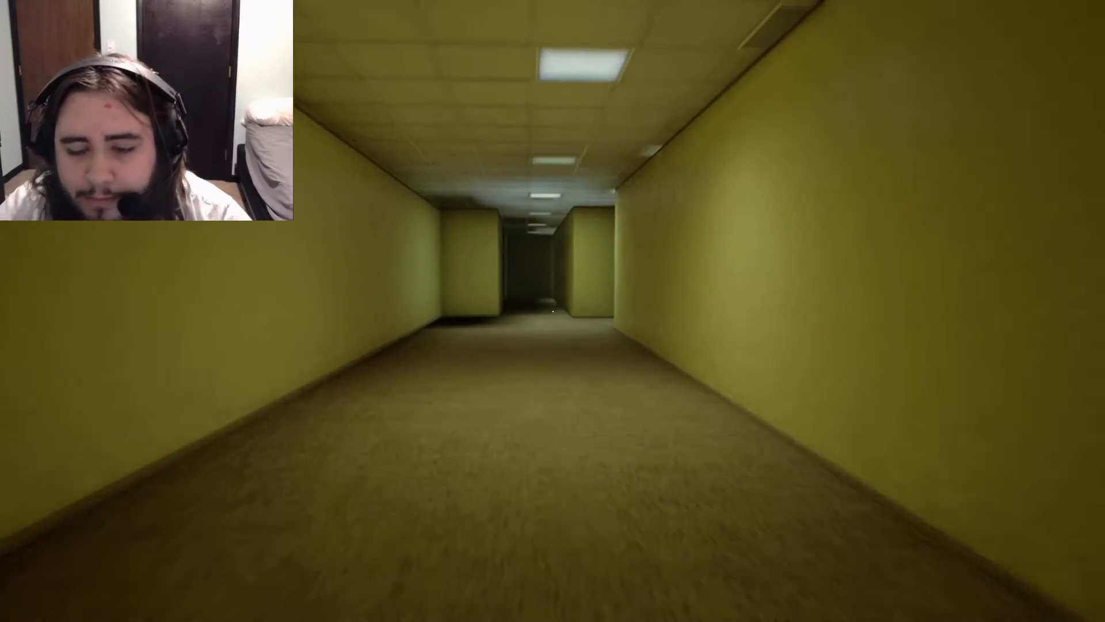
key("w")
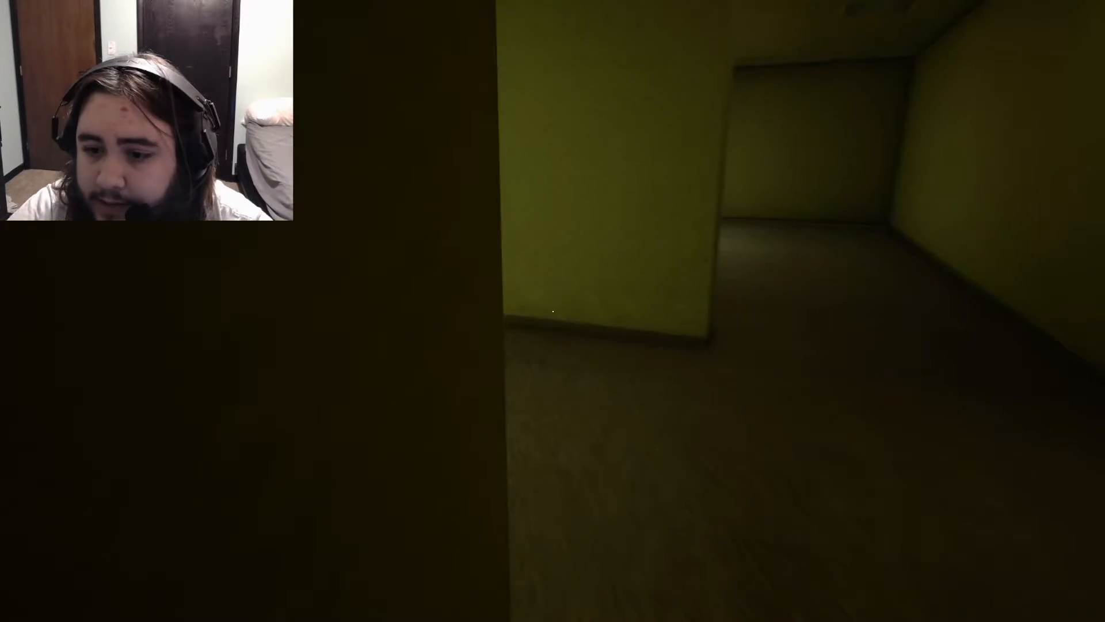
mouse_move(554, 310)
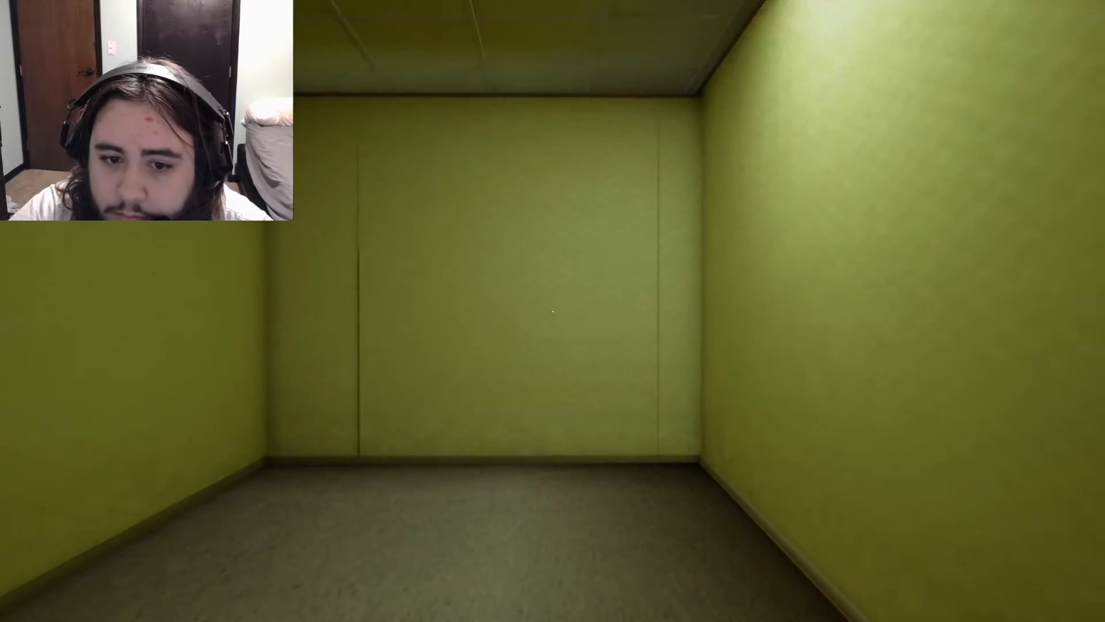
- Leave the dead end and cross the dim open hall with pillars toward the narrow corridor
key("w")
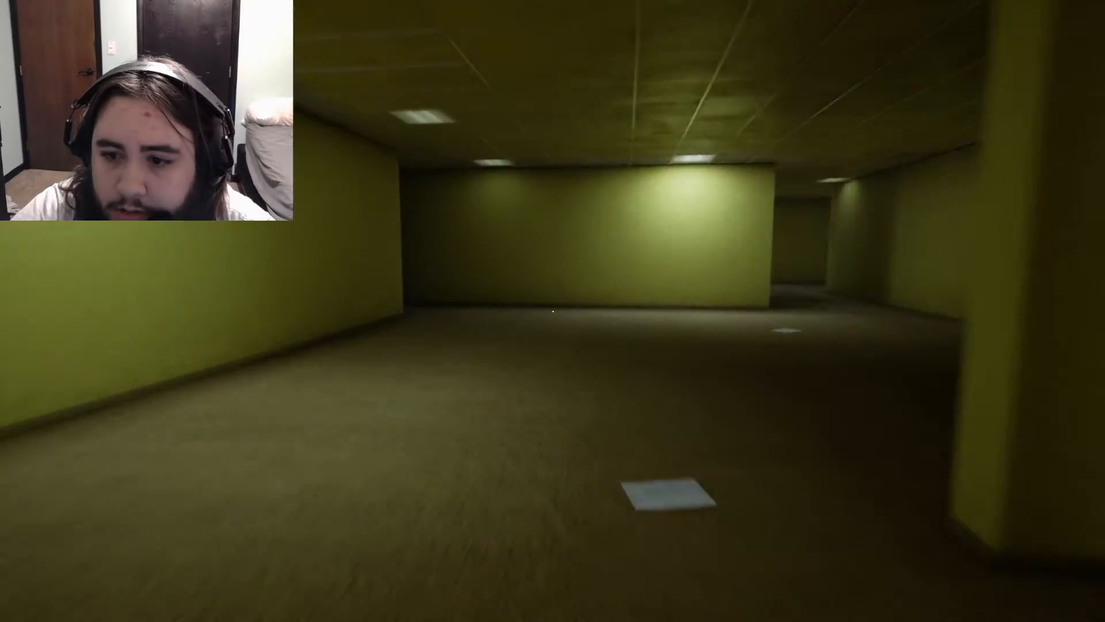
mouse_move(552, 311)
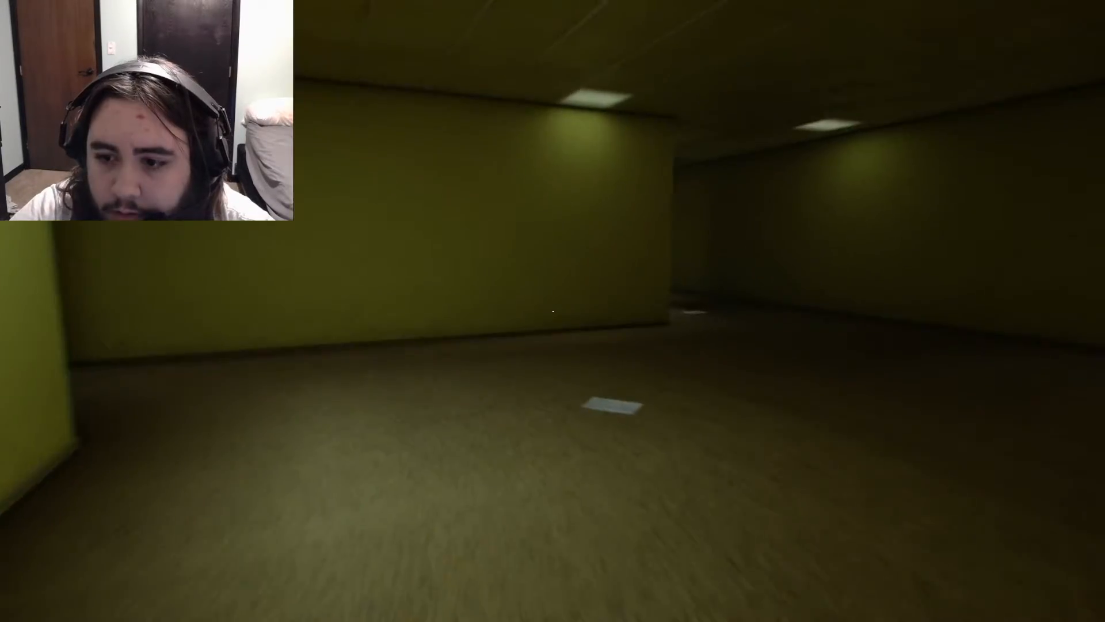
mouse_move(552, 311)
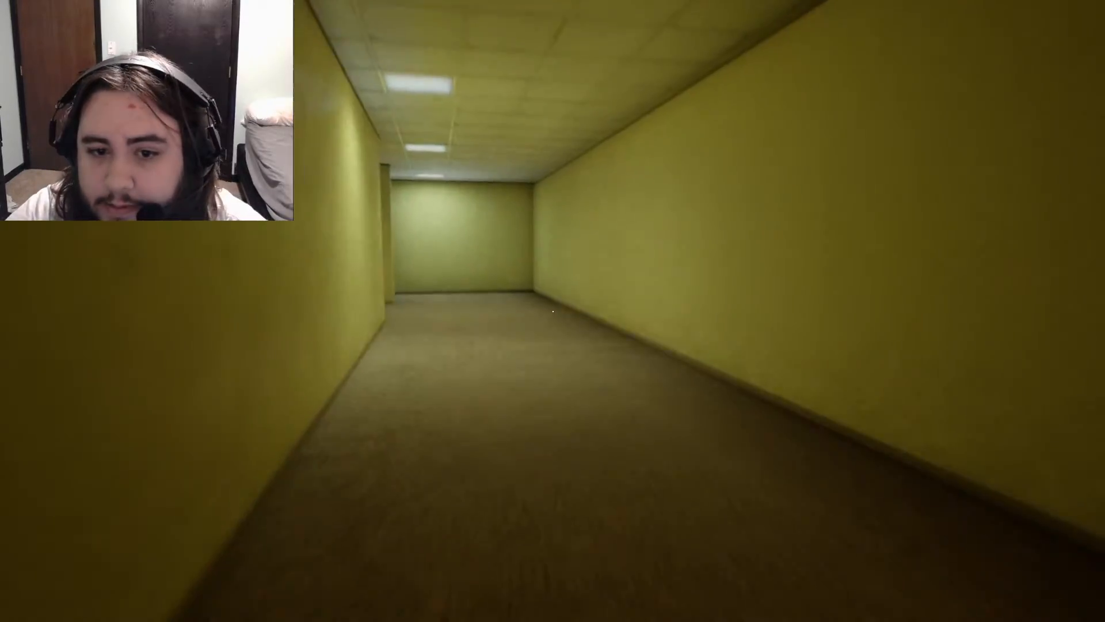
key("w")
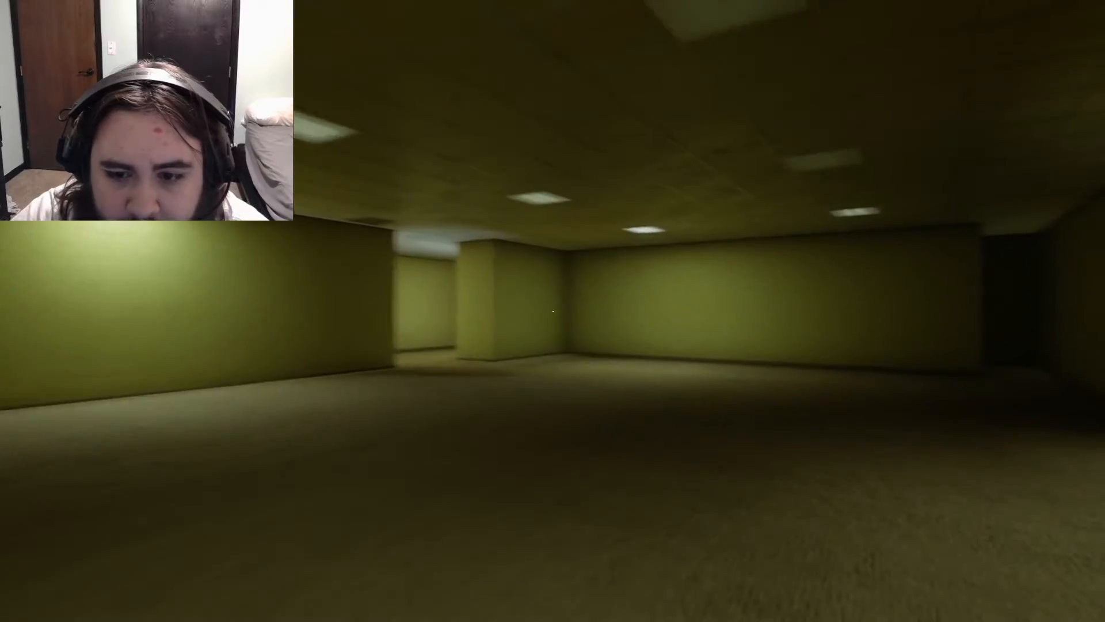
mouse_move(552, 311)
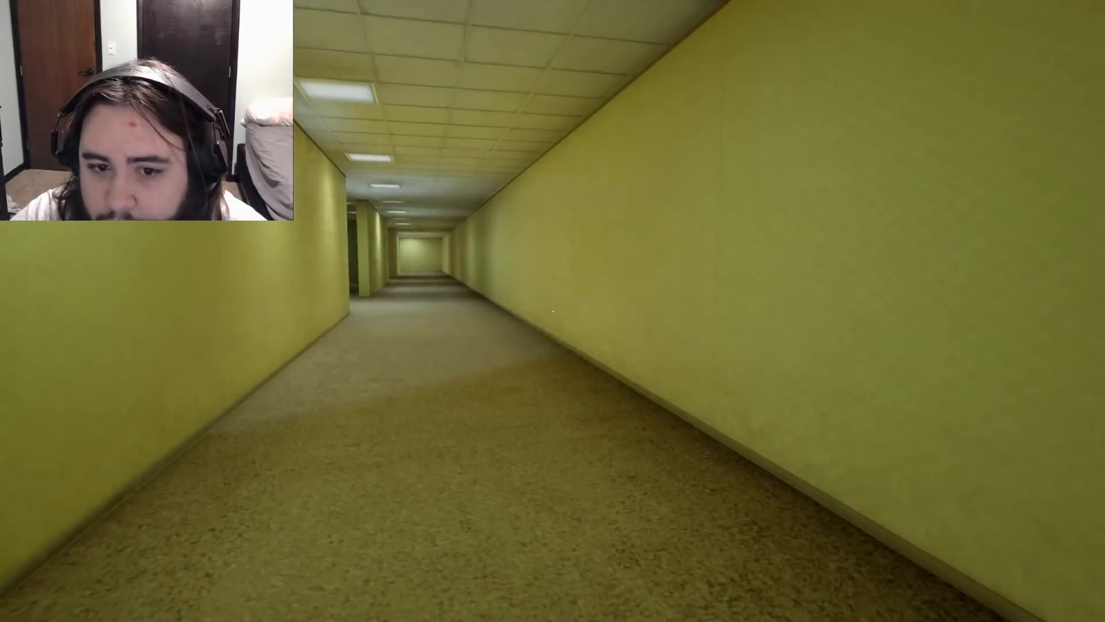
- Move through the bright corridor into the dim pillared area beside the lit far wall
key("w")
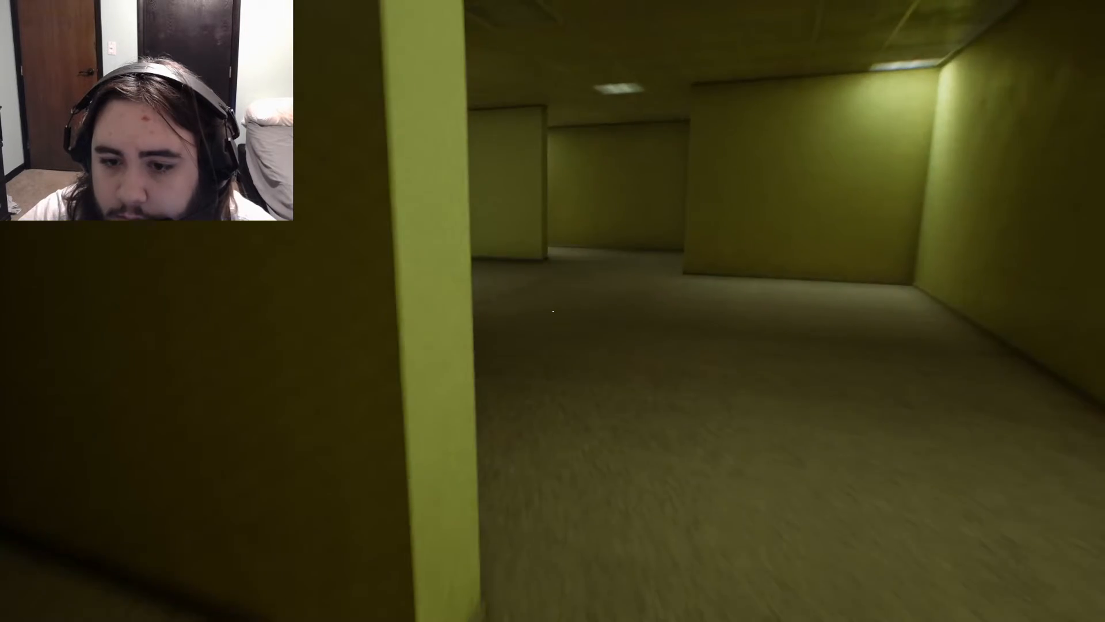
key("w")
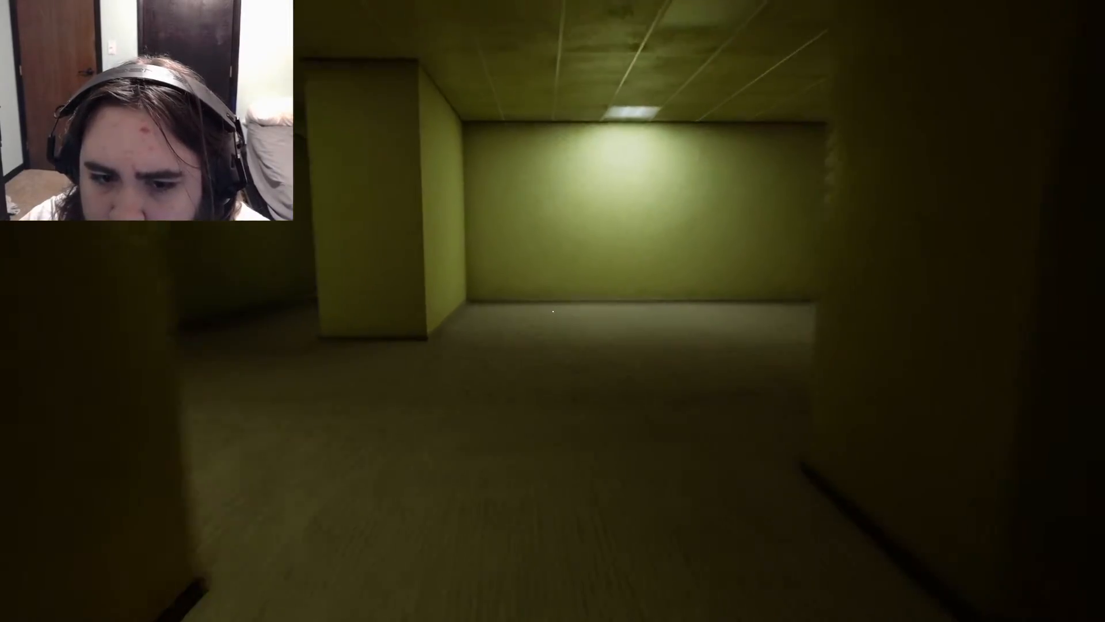
mouse_move(553, 311)
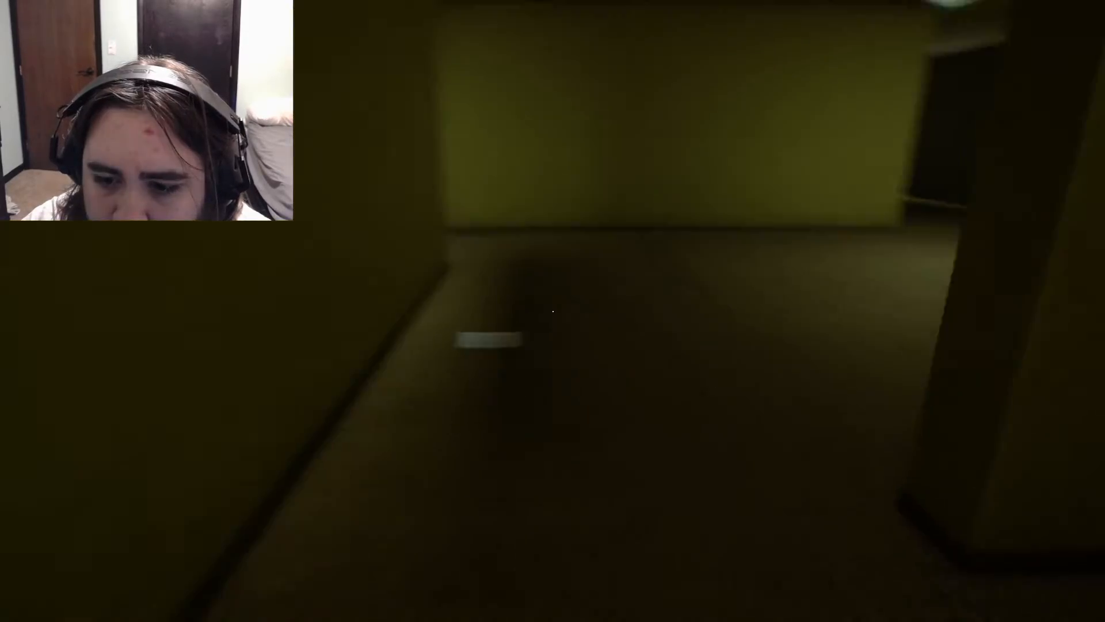